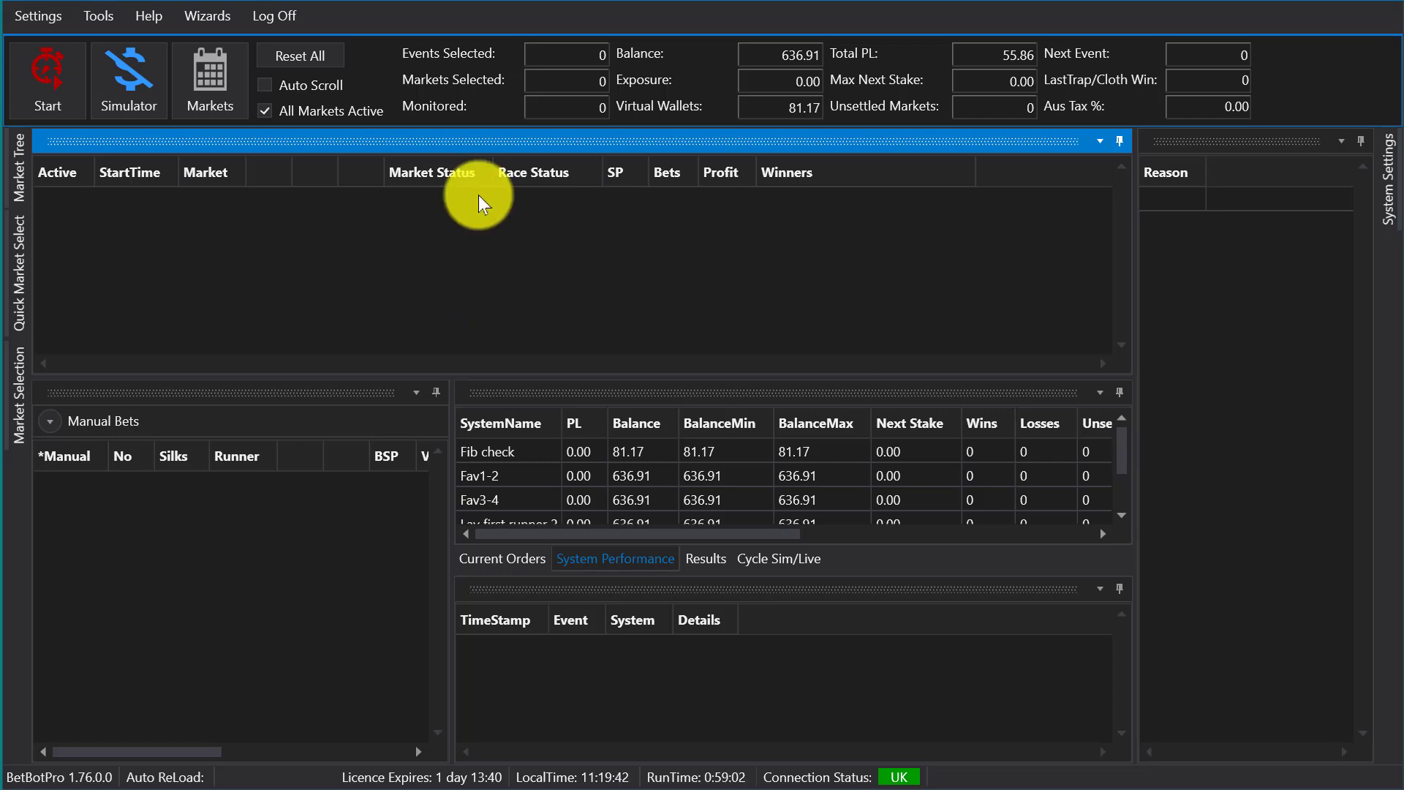
# Expand the Market Tree panel listing Betfair sports categories.
pyautogui.click(16, 268)
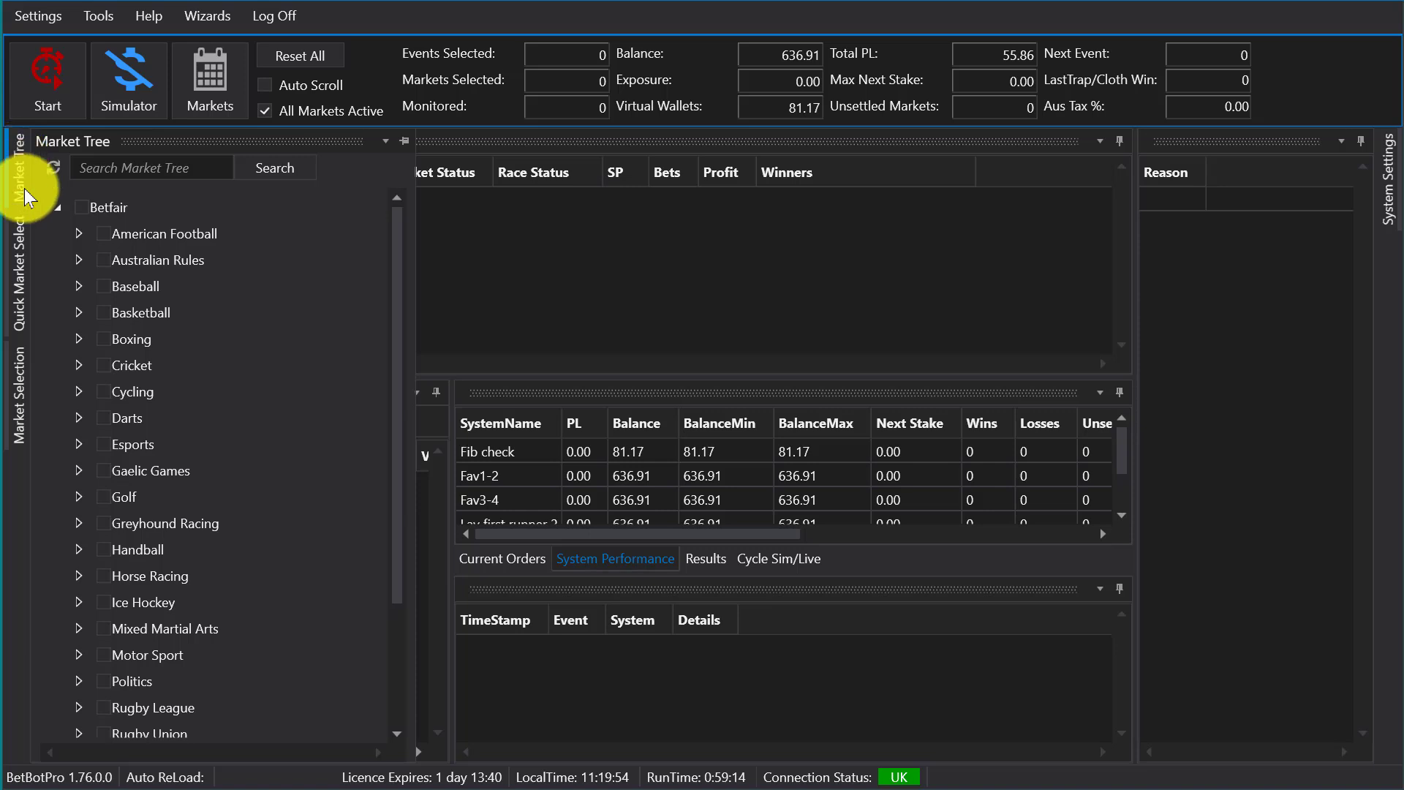
# Expand American Football in the tree and show the Market Selection list of GB greyhound events.
pyautogui.click(79, 234)
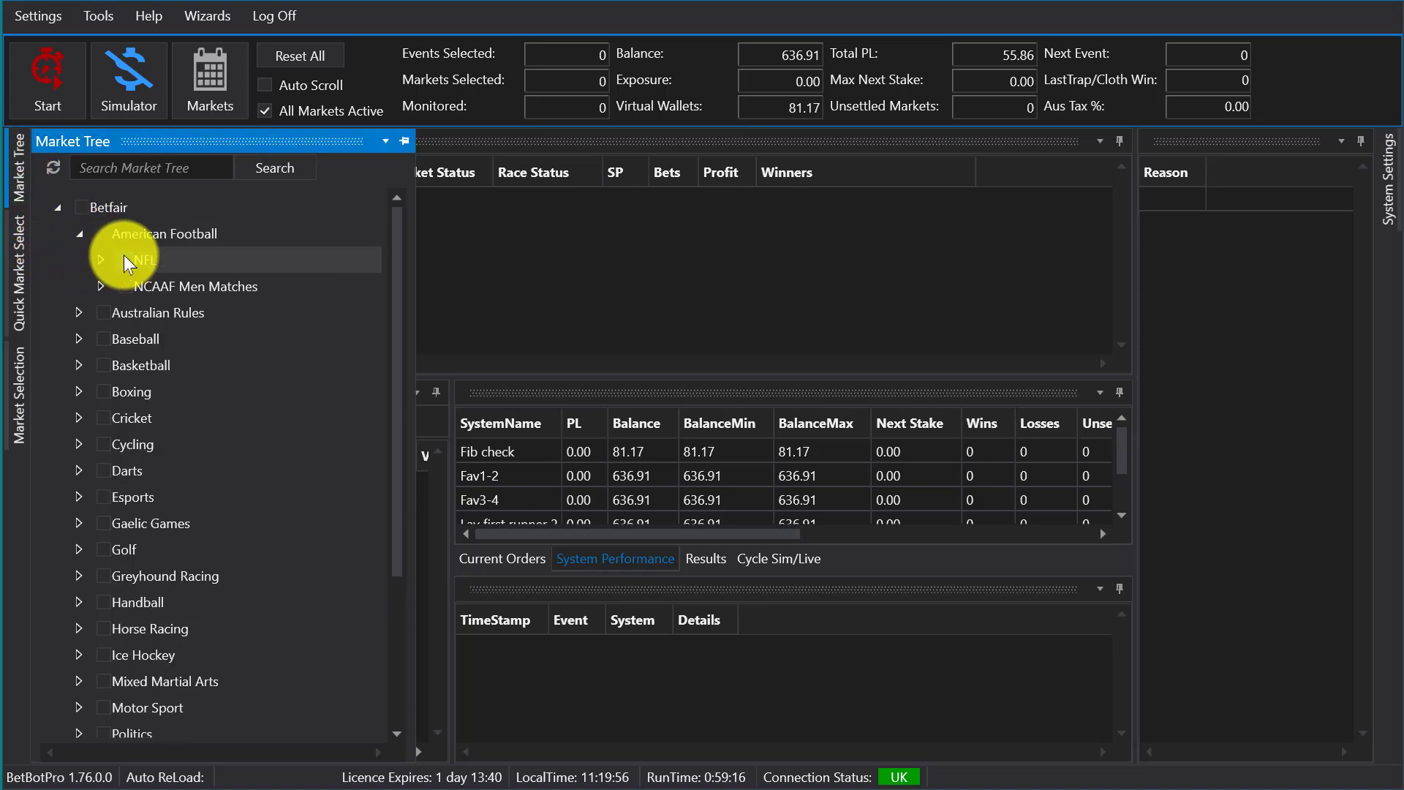
pyautogui.click(100, 260)
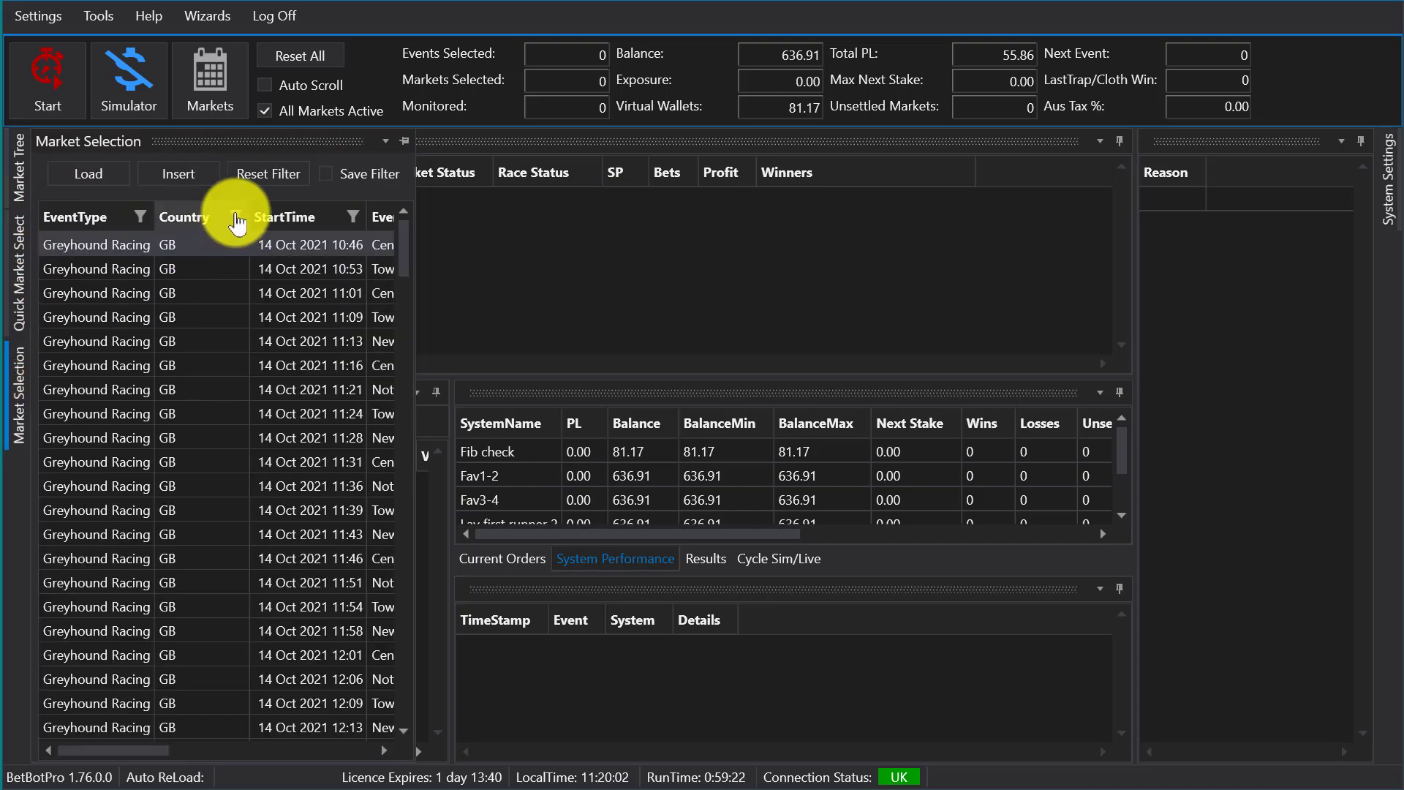
# Show the Country column filter, then switch to the Quick Market Select settings.
pyautogui.click(235, 221)
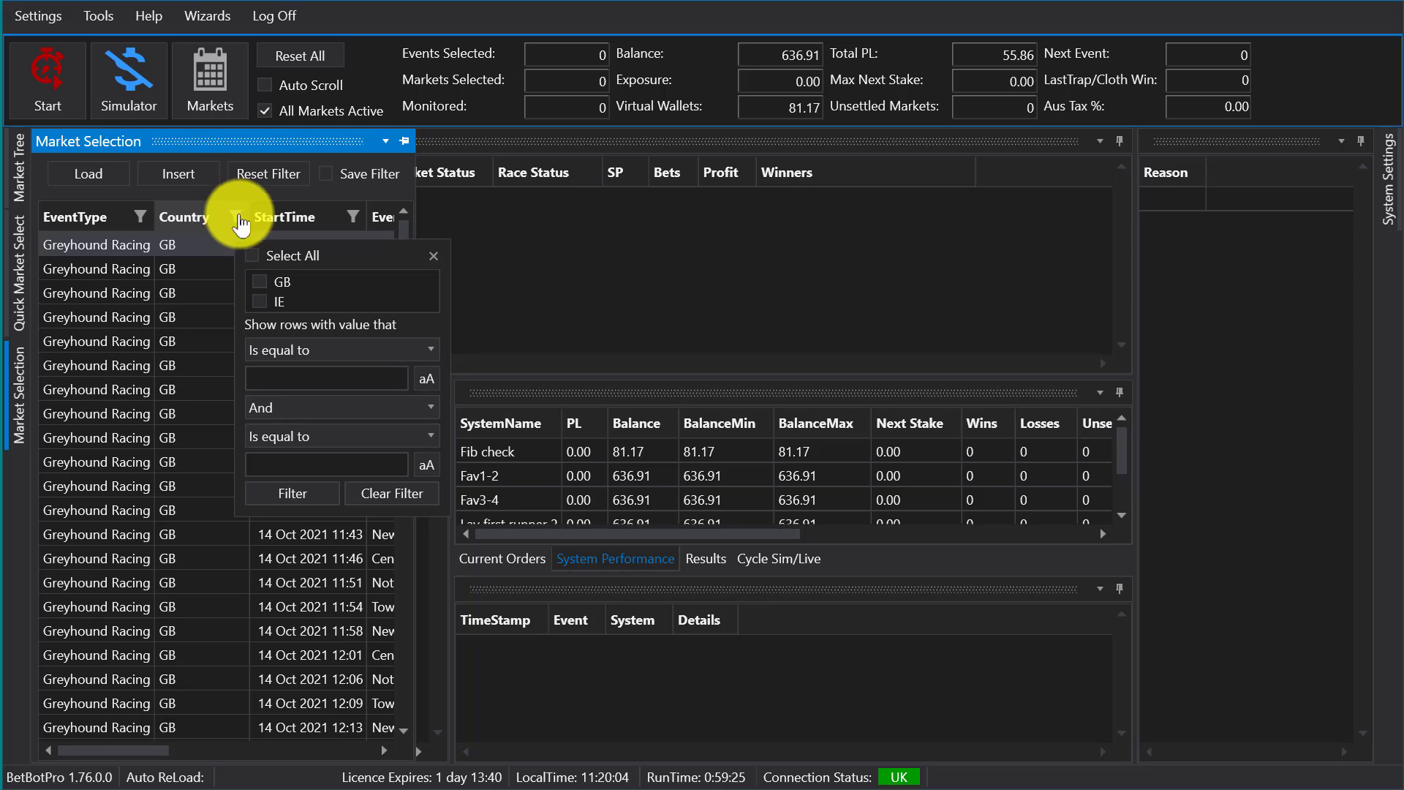
pyautogui.click(354, 218)
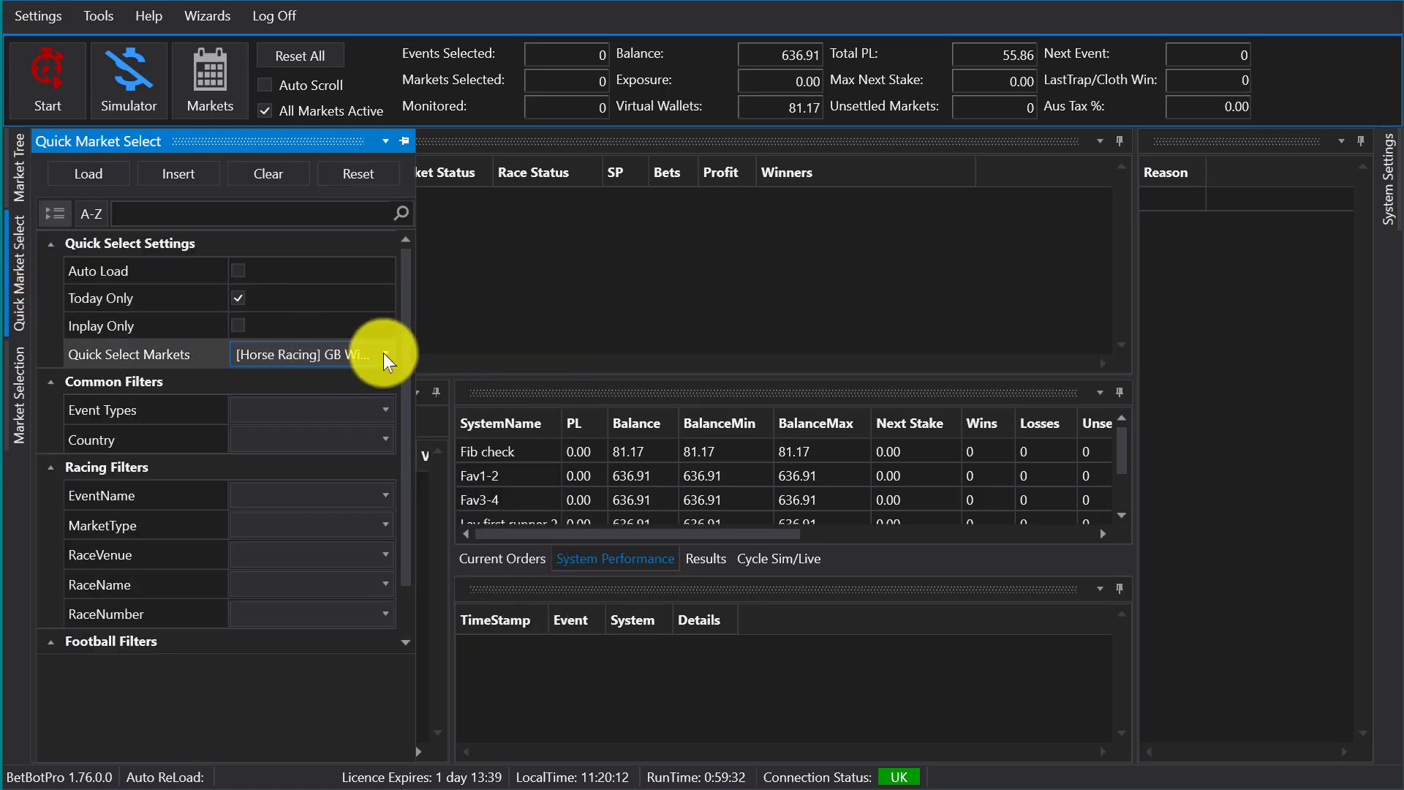
# Show the Quick Select Markets checklist of available market types.
pyautogui.click(383, 354)
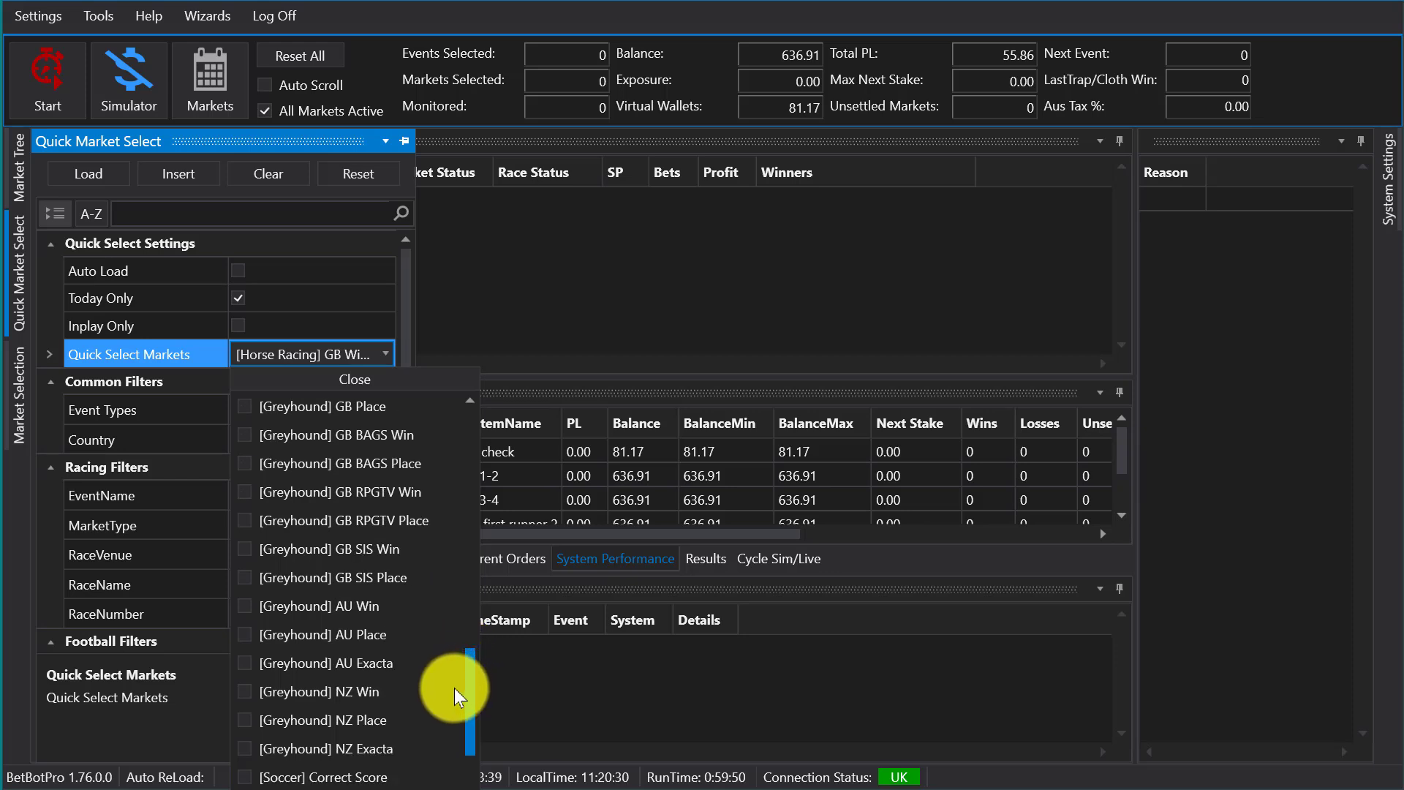
# Keep Horse Racing GB Win and IE Win checked and load them, giving 18 events and 187 markets.
pyautogui.scroll(-3)
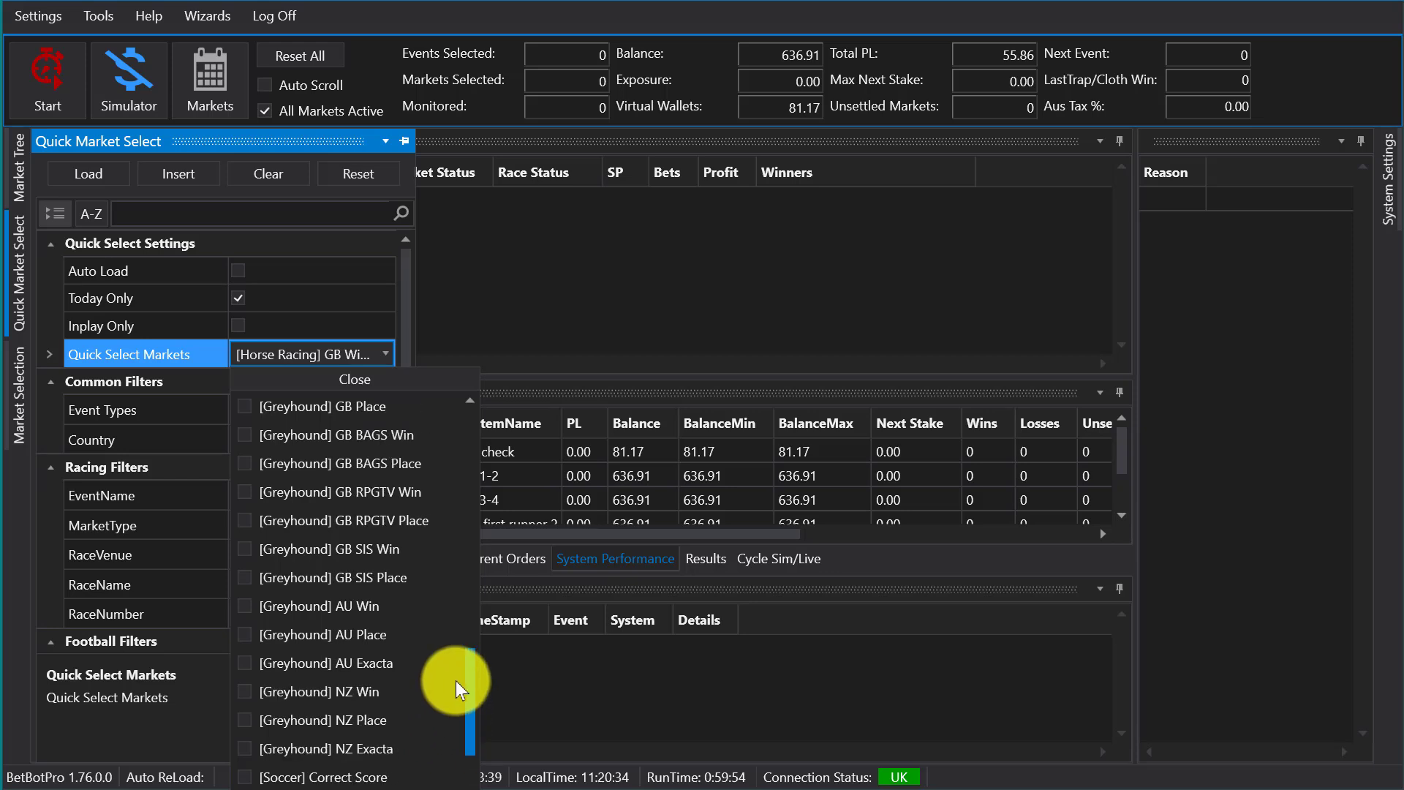
pyautogui.scroll(-3)
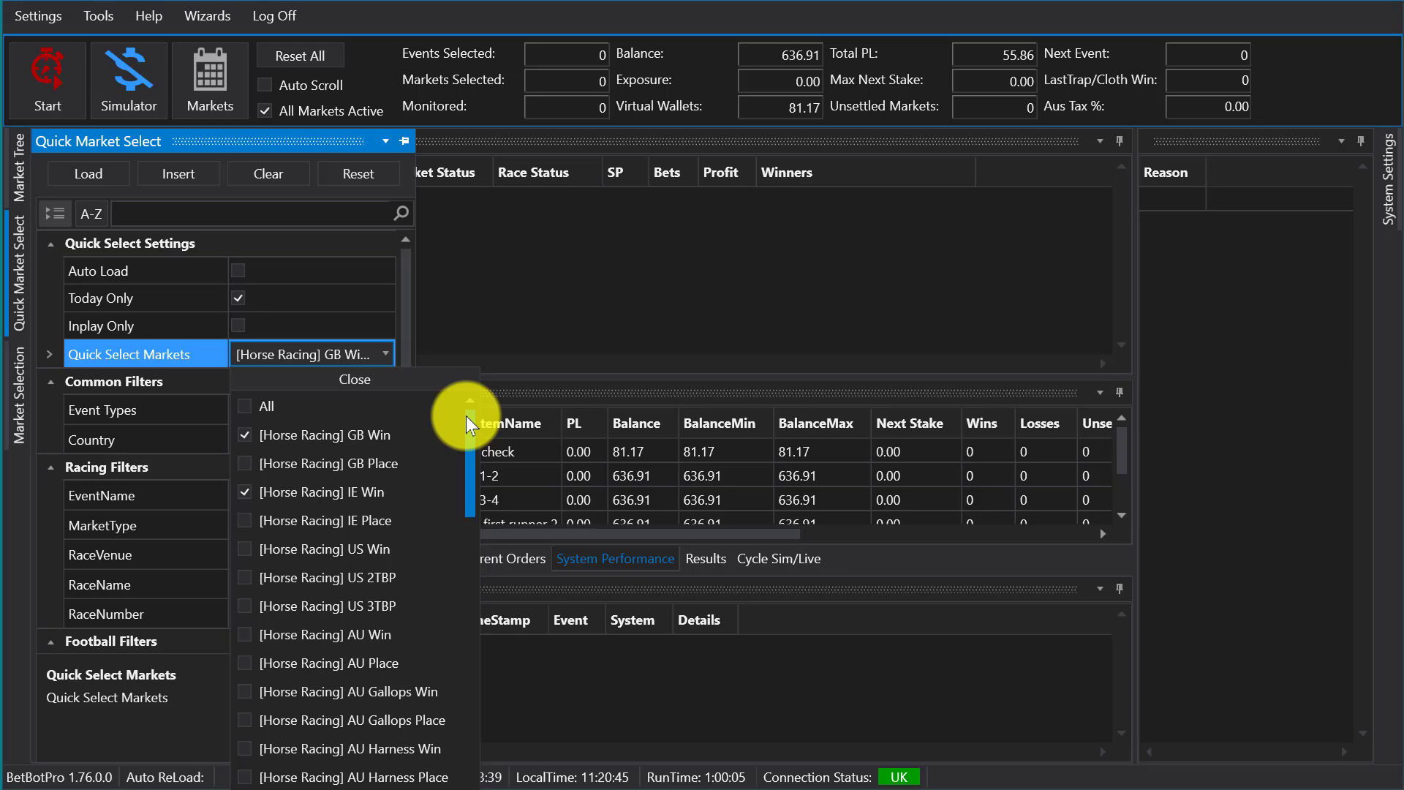
pyautogui.click(354, 379)
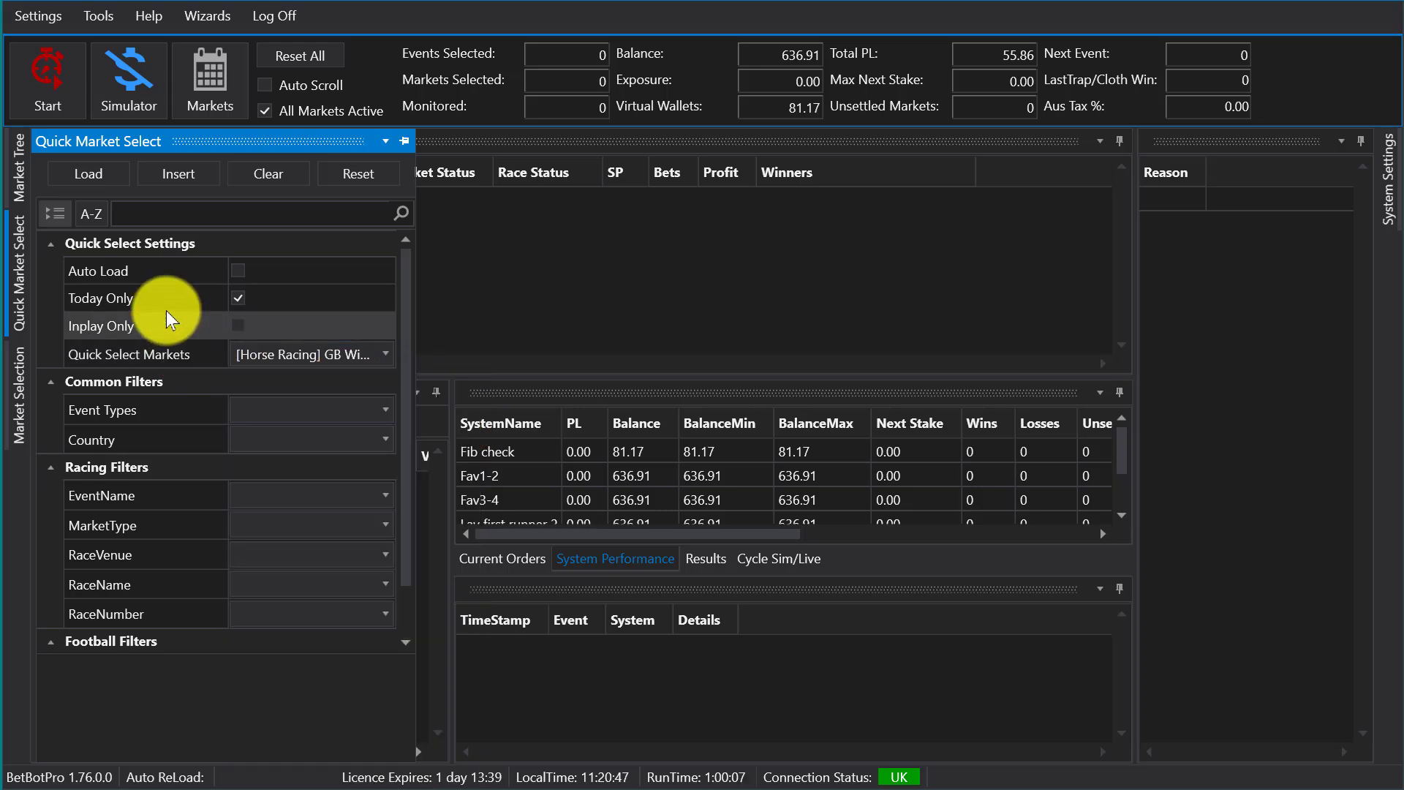
pyautogui.click(88, 172)
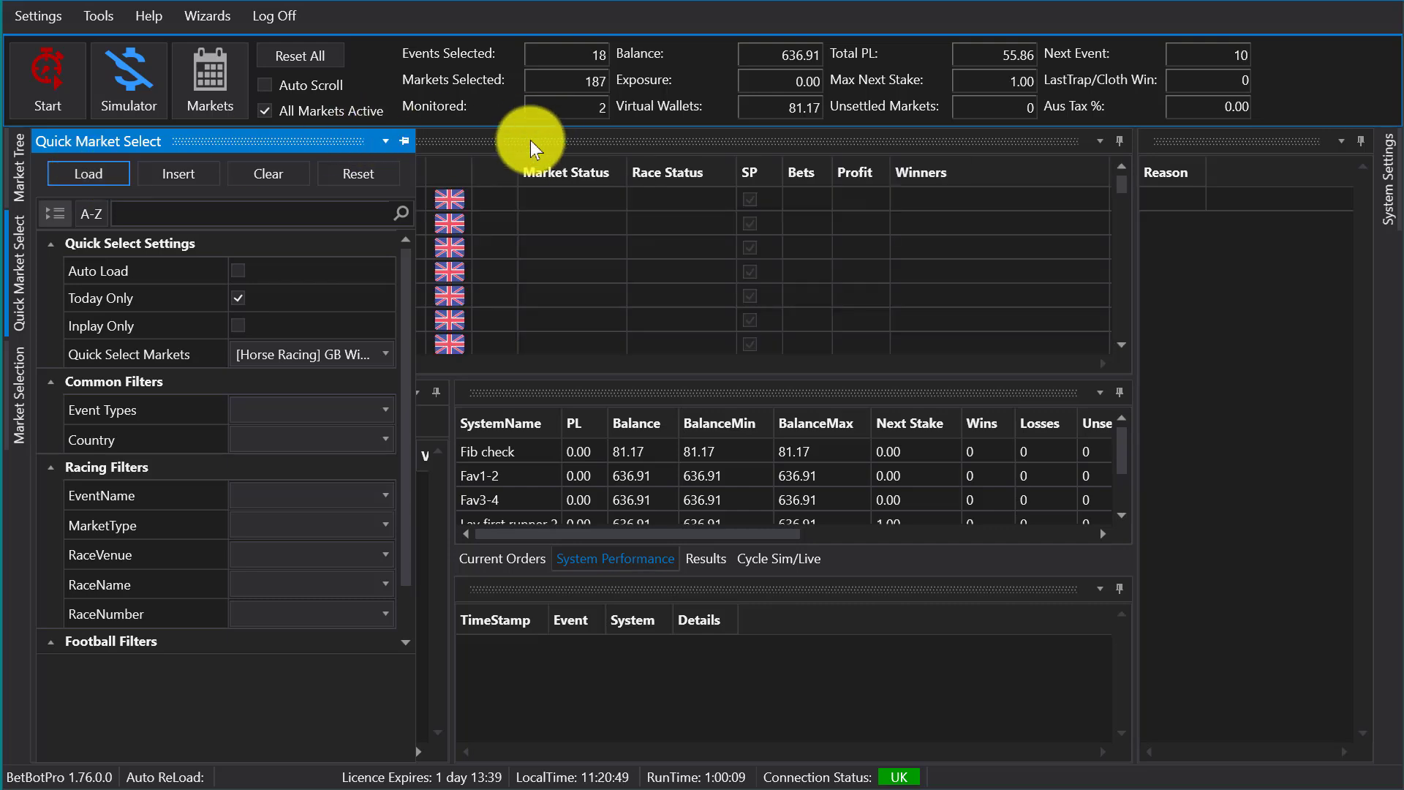